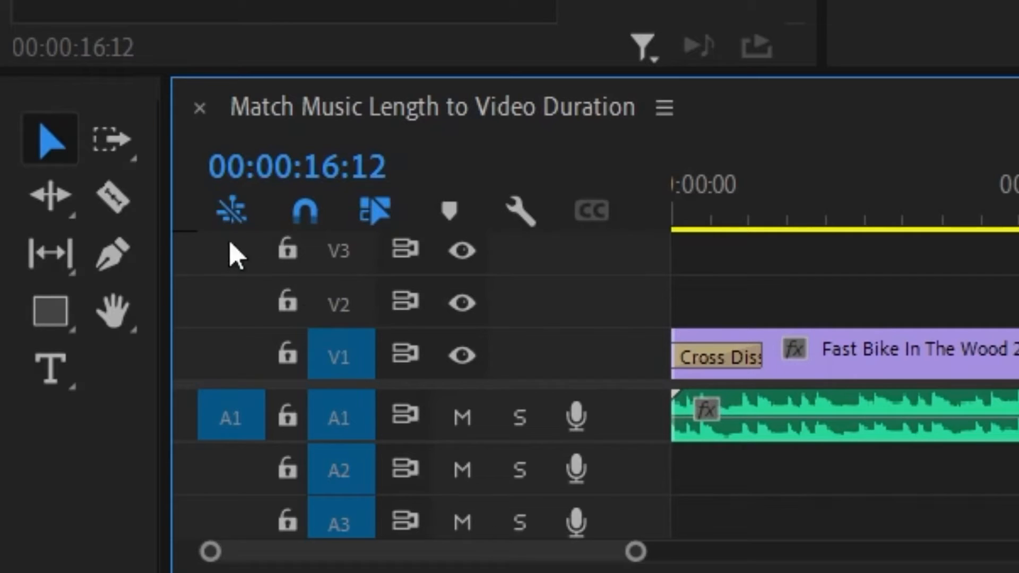
Select the Razor tool in the Tools panel
left_click(110, 196)
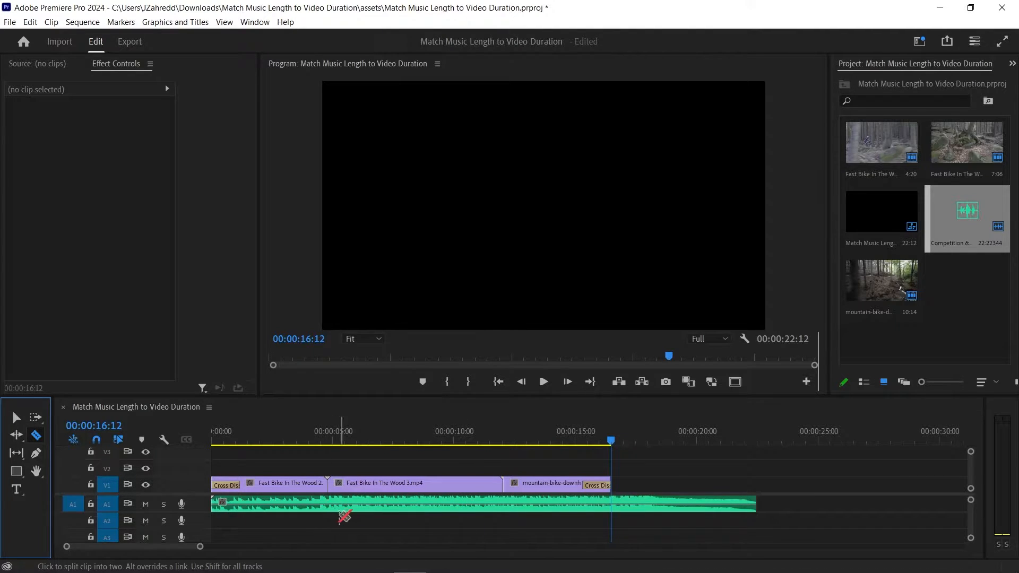
mouse_move(382, 516)
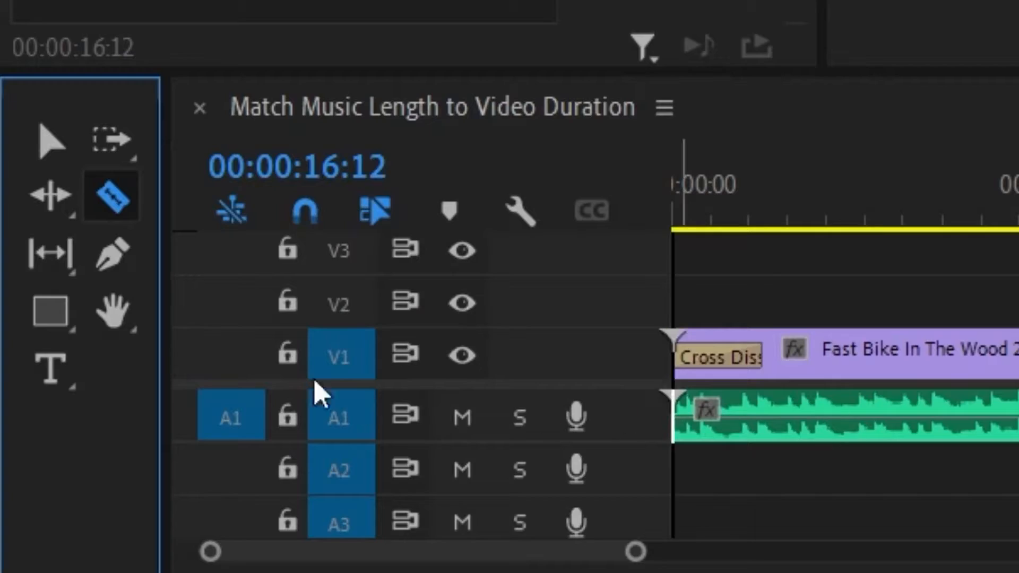
Choose the Remix tool from the Ripple Edit tool group
left_click(47, 193)
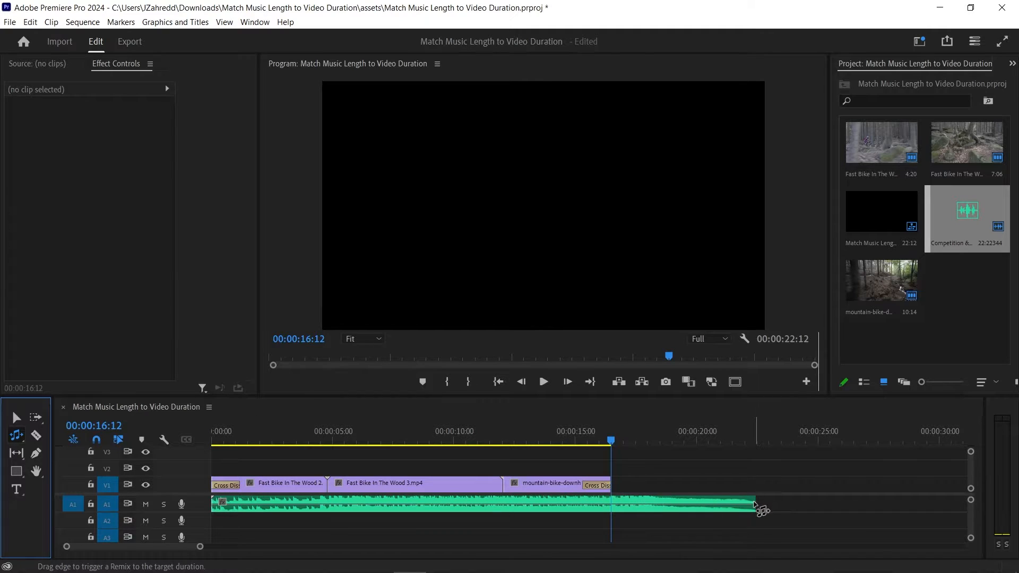
Remix the music clip by dragging its end back to 00:00:16:12
left_click_drag(753, 510, 679, 510)
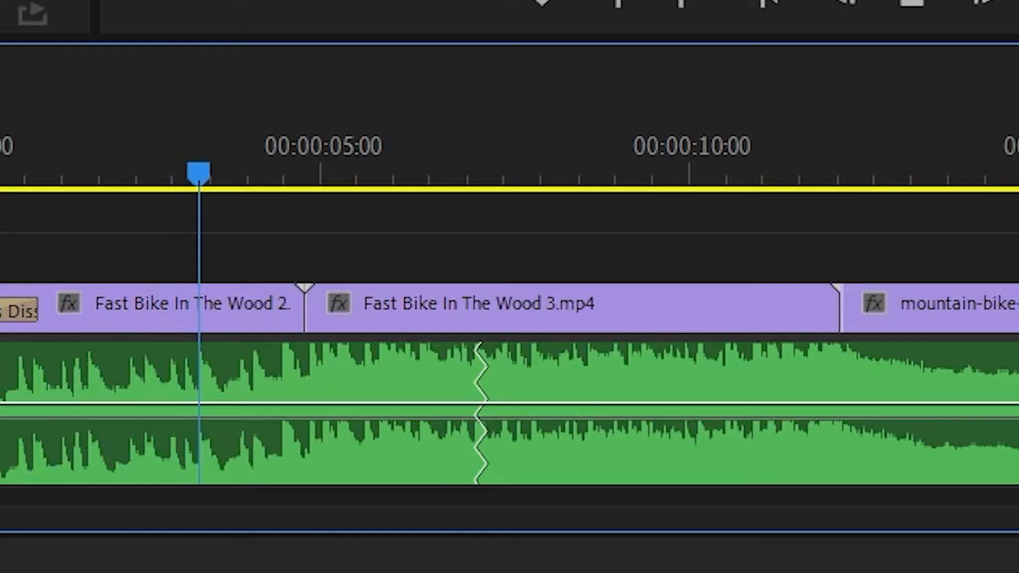
Open the Essential Sound panel on its Edit tab
left_click(348, 169)
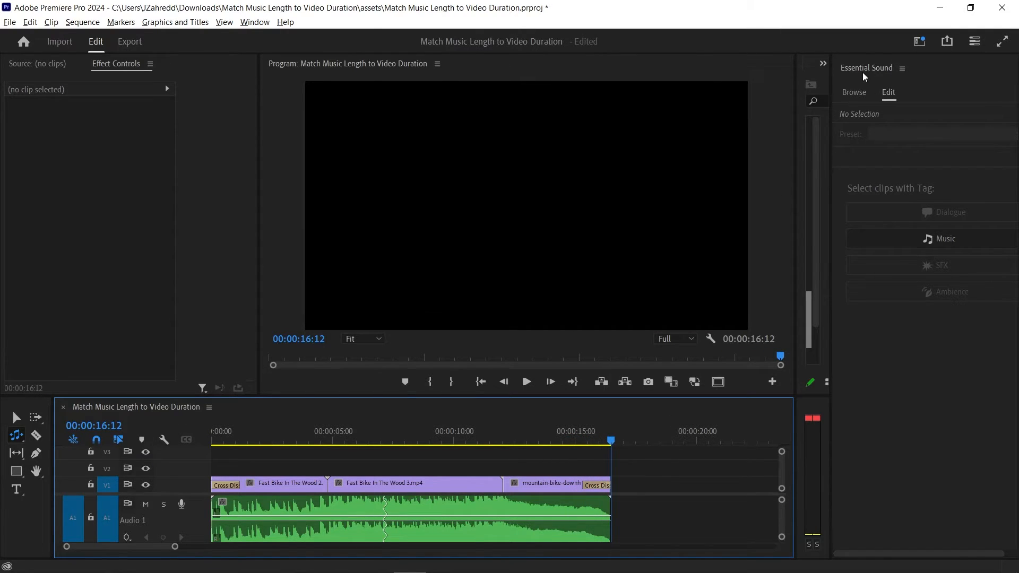
Select the music clip to show its Remix duration of 00:00:16:12
left_click(254, 22)
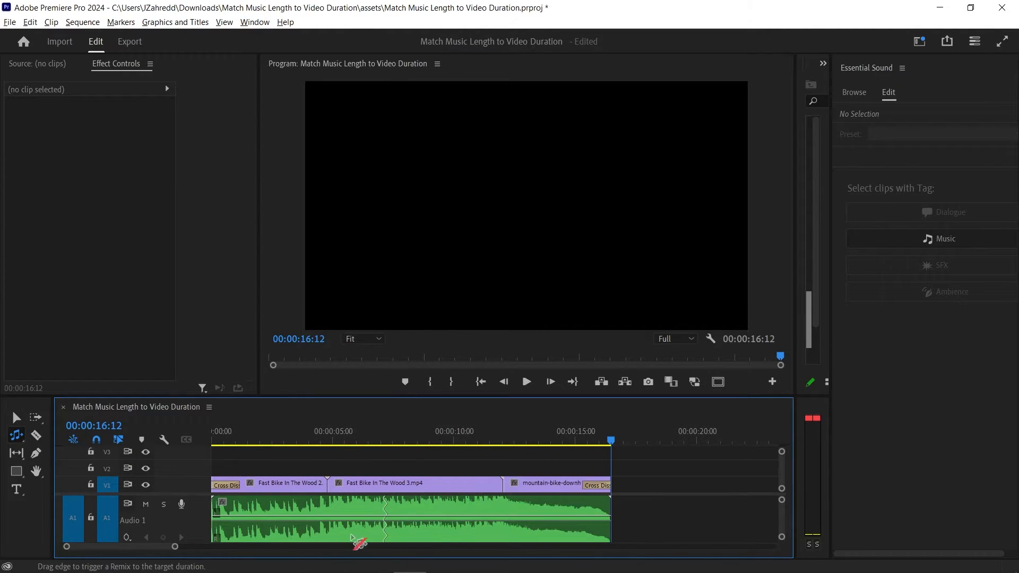
left_click(357, 513)
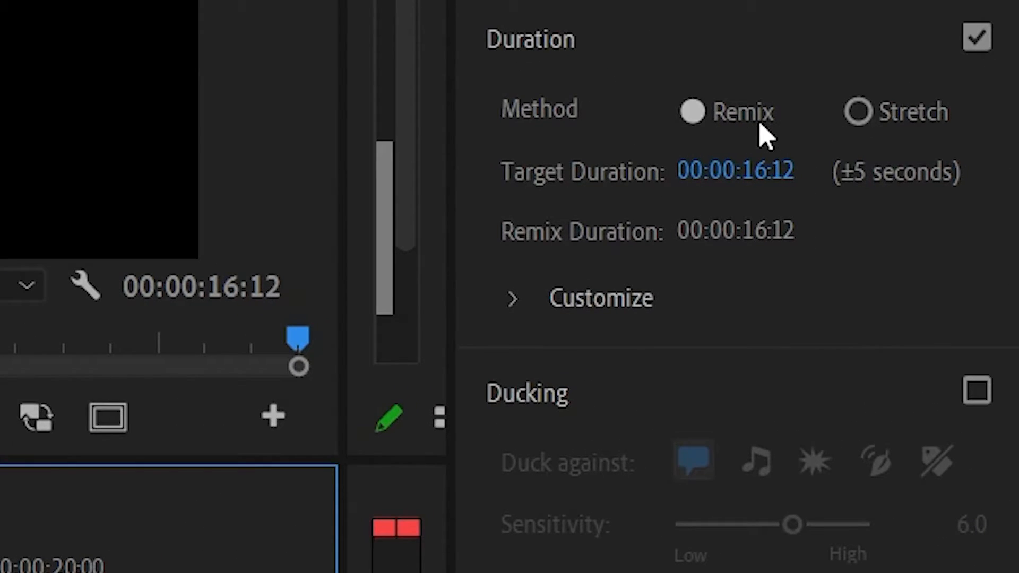
mouse_move(708, 224)
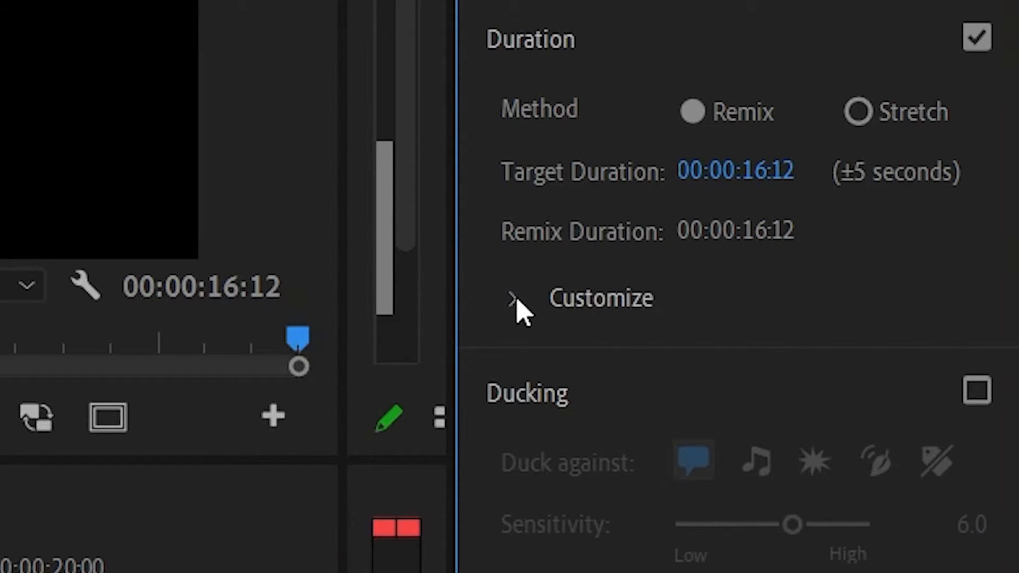
Expand Customize to show Segments and Variations both at 5.0
left_click(515, 299)
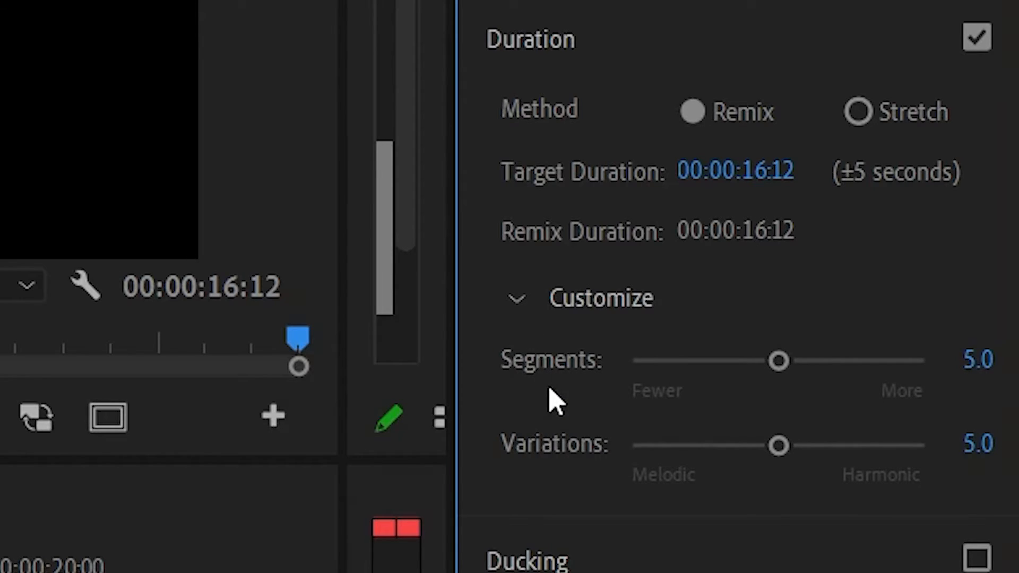
mouse_move(553, 445)
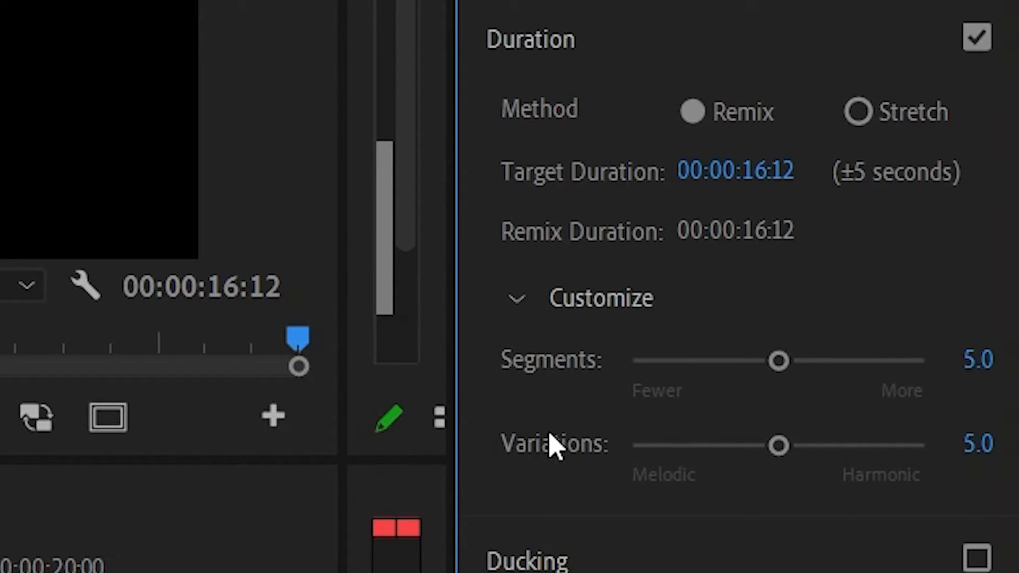
mouse_move(559, 461)
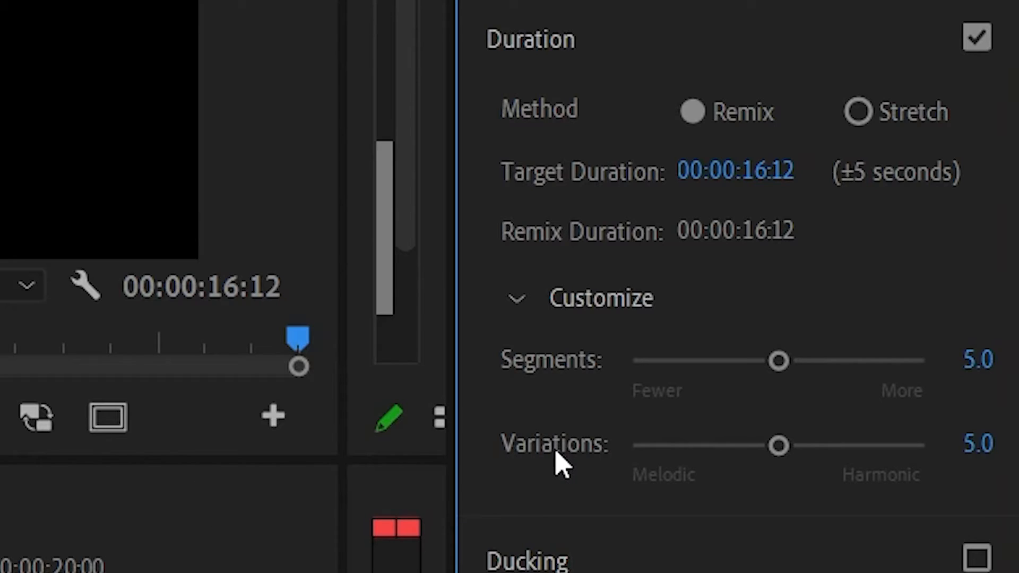